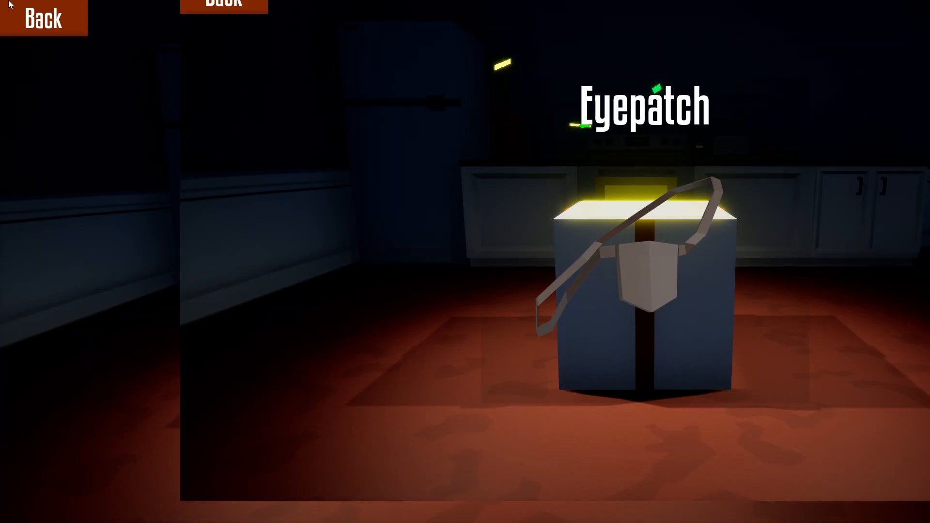
pyautogui.click(42, 17)
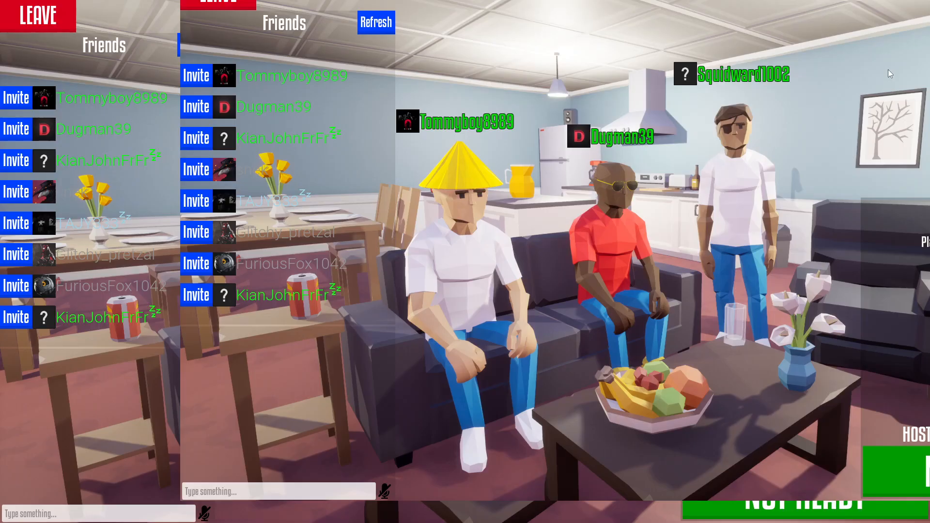